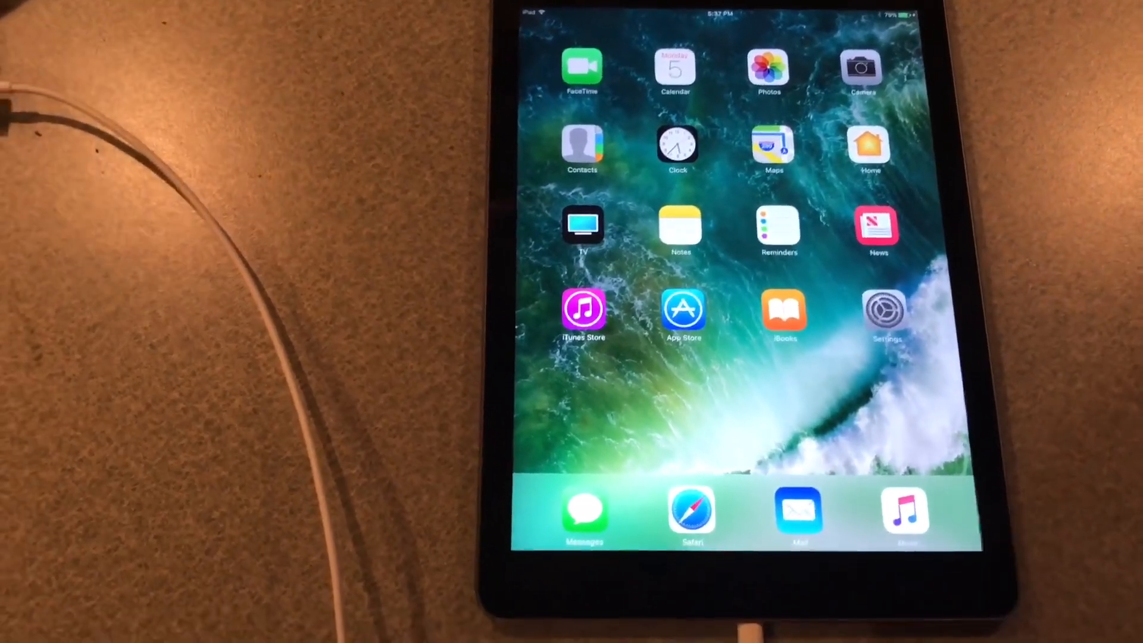
Step: Load the beta.applebetas.com download center in Safari, showing the iOS Beta Profile download
click(689, 512)
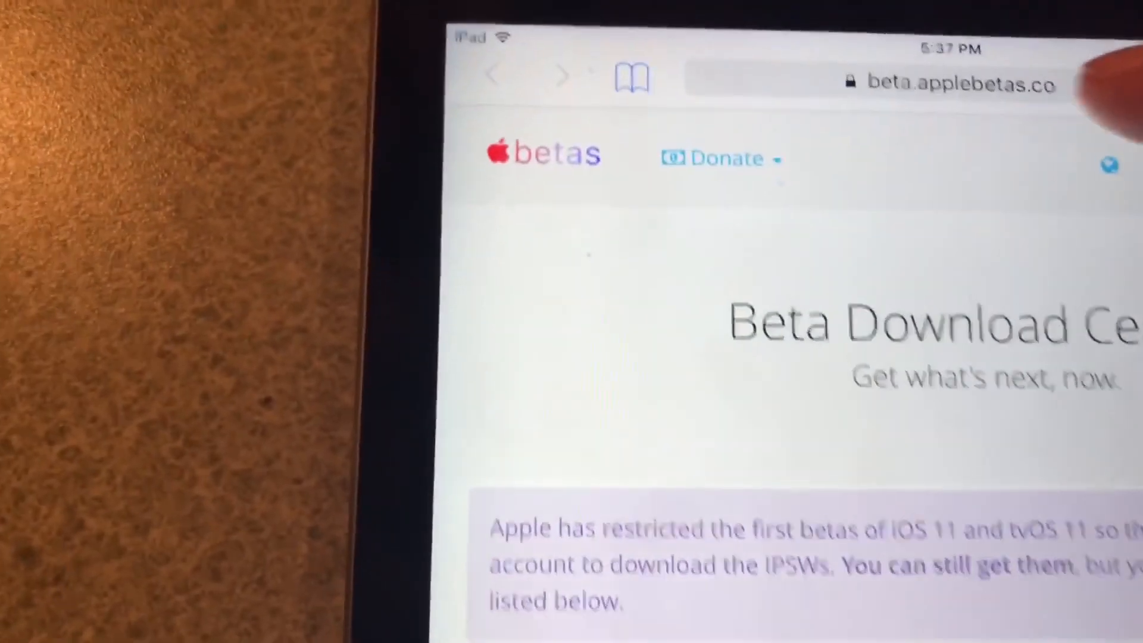
click(947, 85)
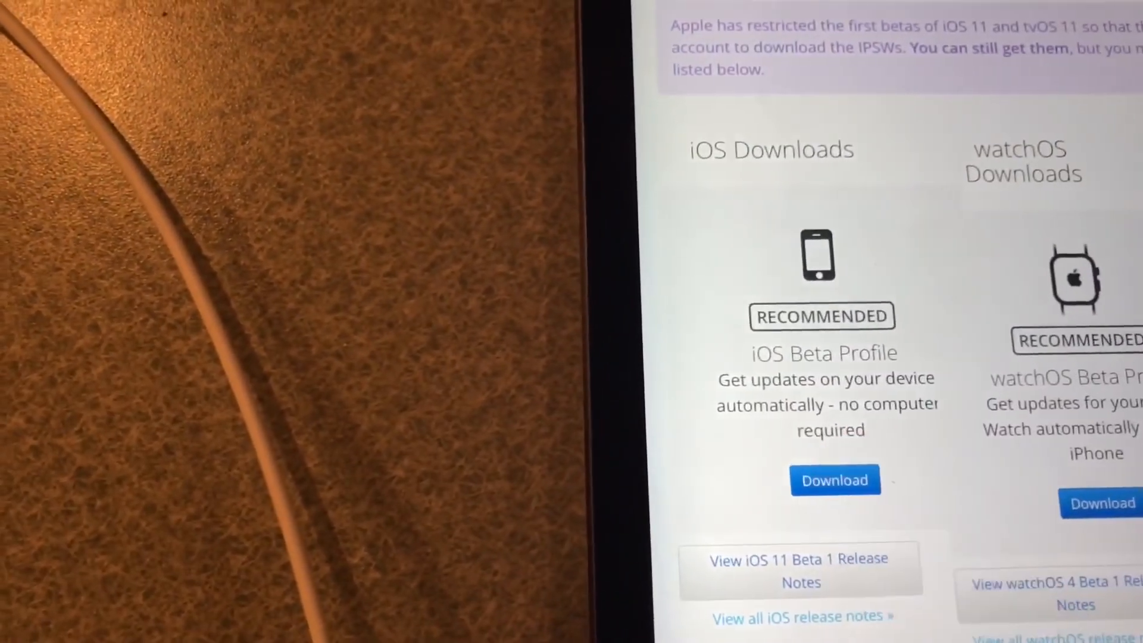
Step: Download the iOS Beta Profile and install it, accepting Apple's consent terms and the confirmation
click(833, 480)
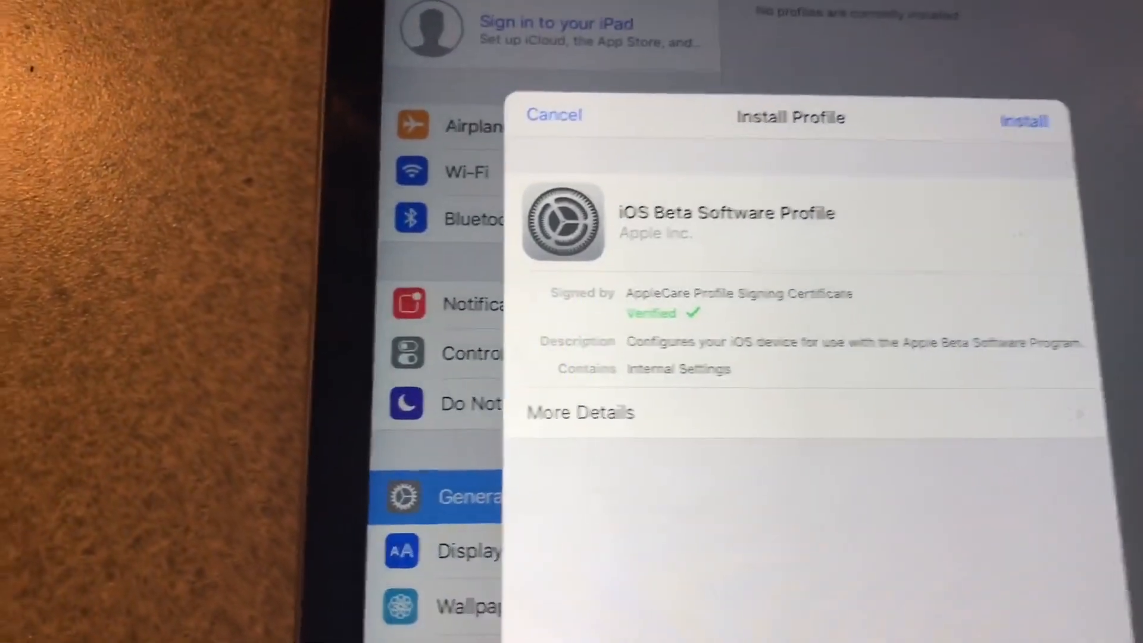
click(1024, 120)
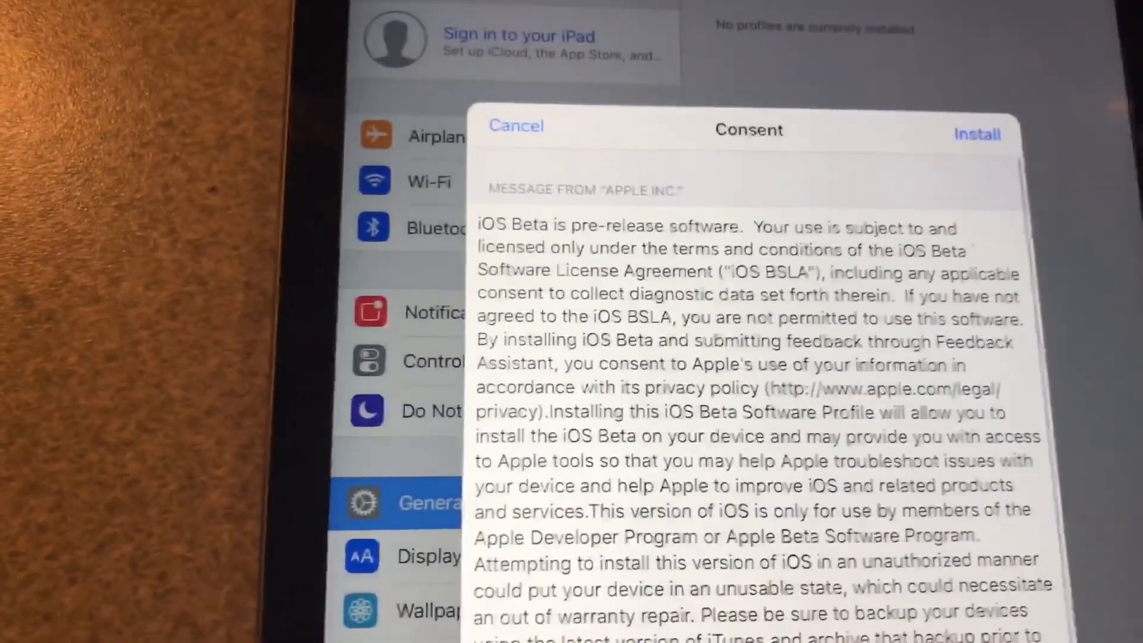
click(976, 135)
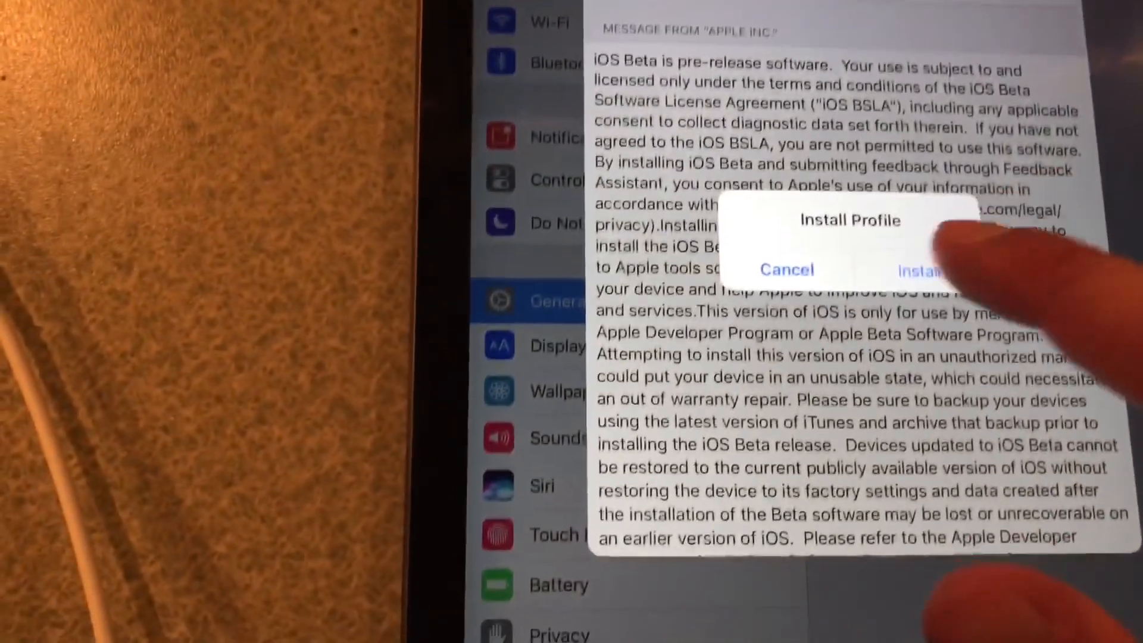
click(920, 271)
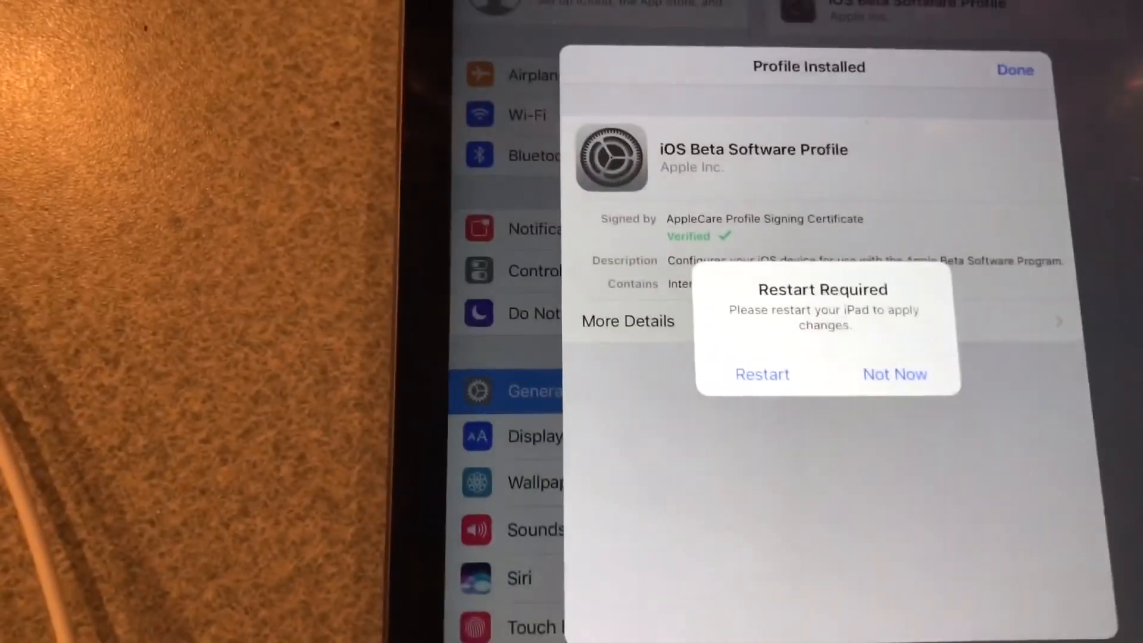
Step: Restart the iPad from the Restart Required alert and return to Settings > General
click(894, 374)
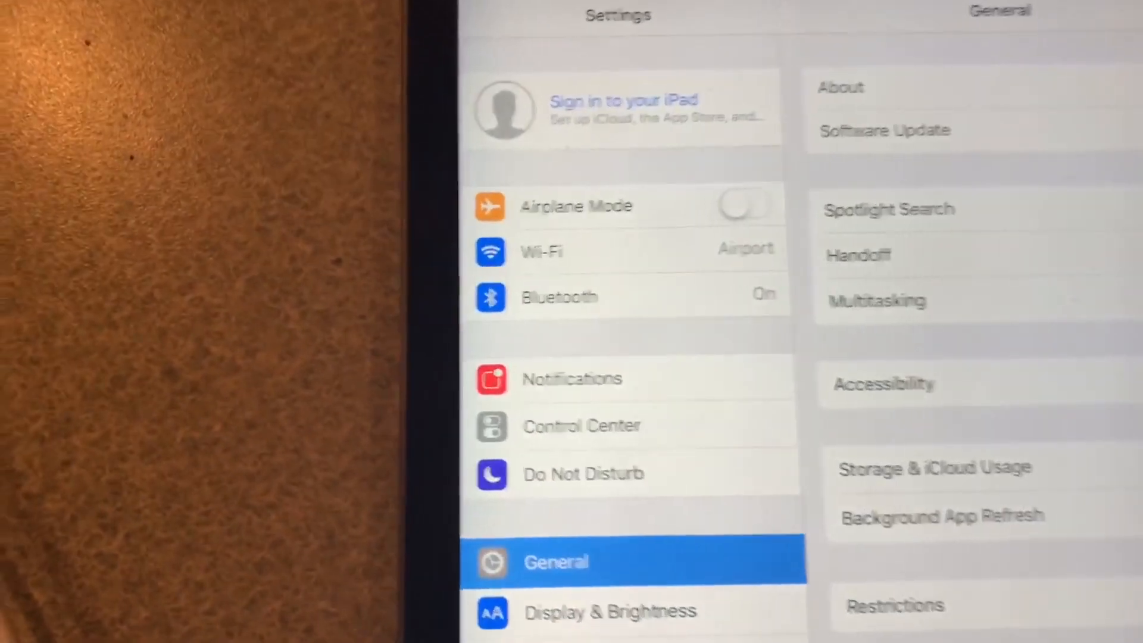
Step: Download and install the beta software update until the Update Completed screen appears
click(885, 131)
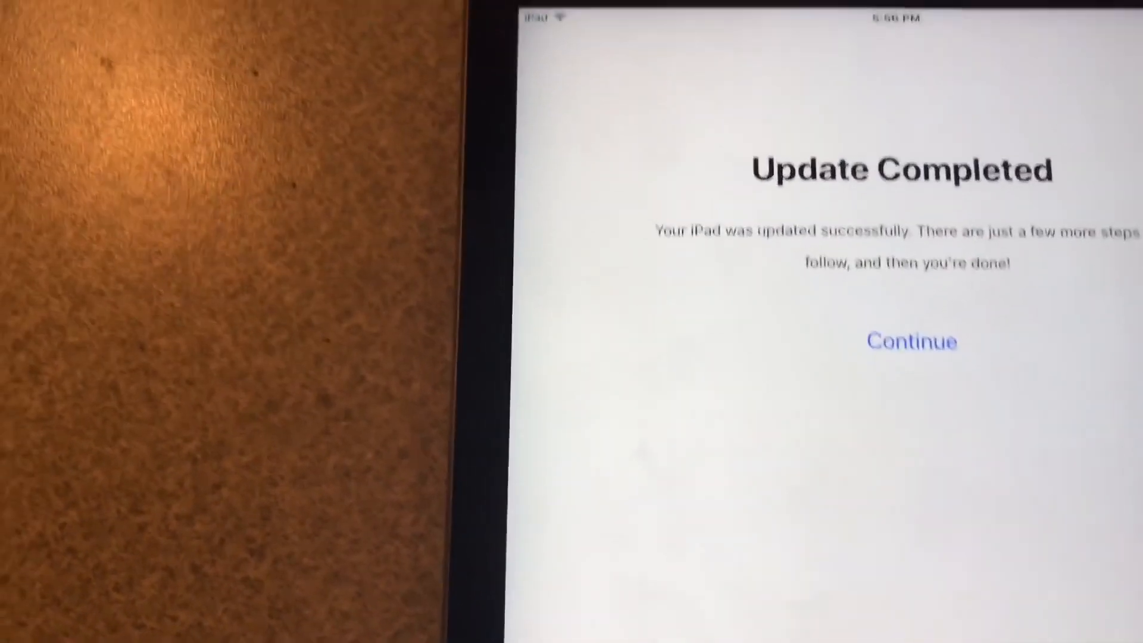
Step: Continue past Update Completed and choose Don't Add Passcode, confirming the warning
click(910, 340)
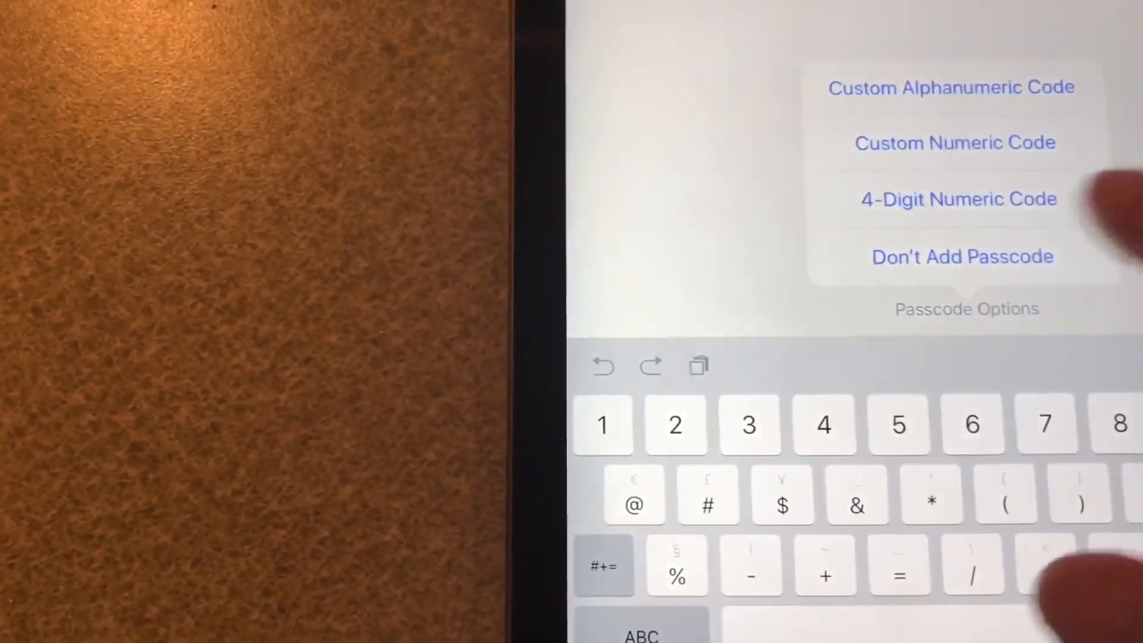
click(961, 255)
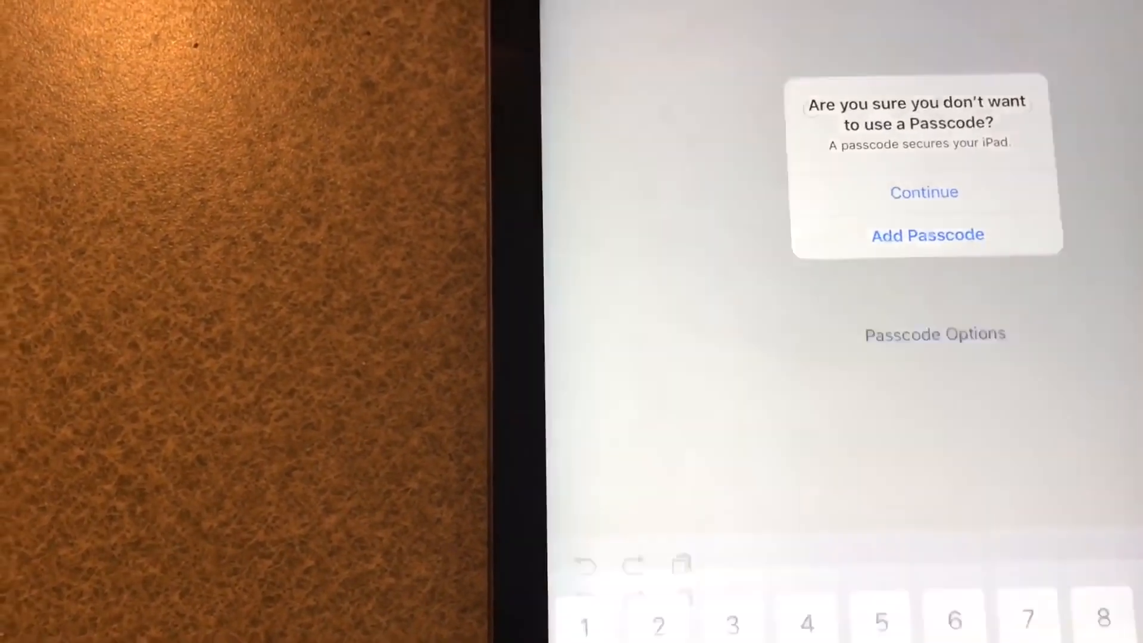
click(924, 191)
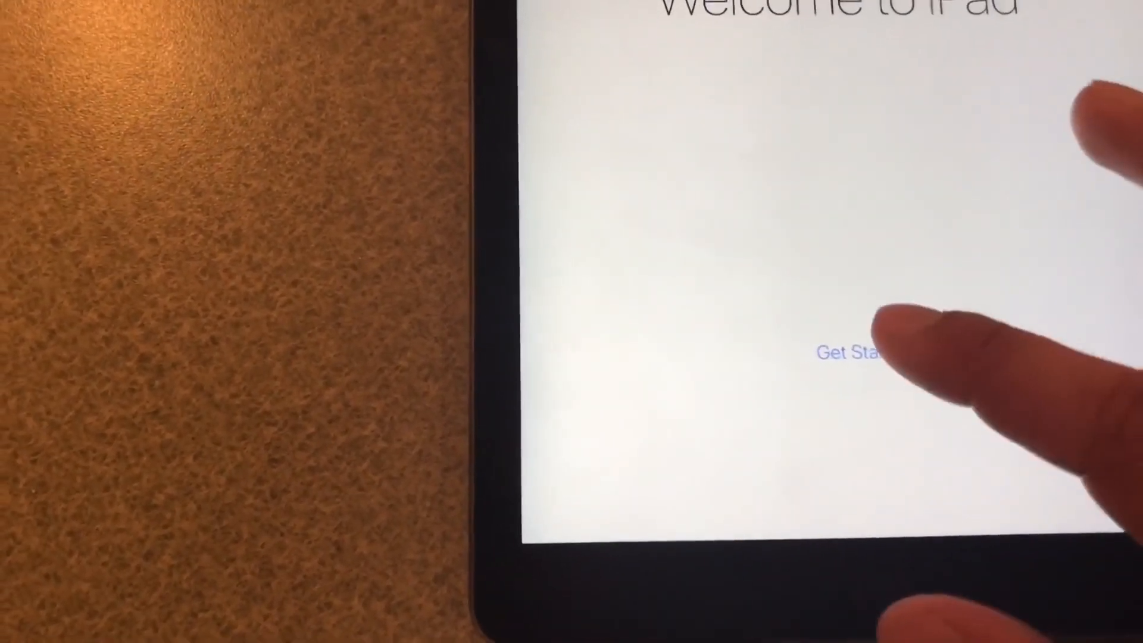
Step: Get started from the Welcome screen and view Settings > General > About showing version 11.0
click(849, 352)
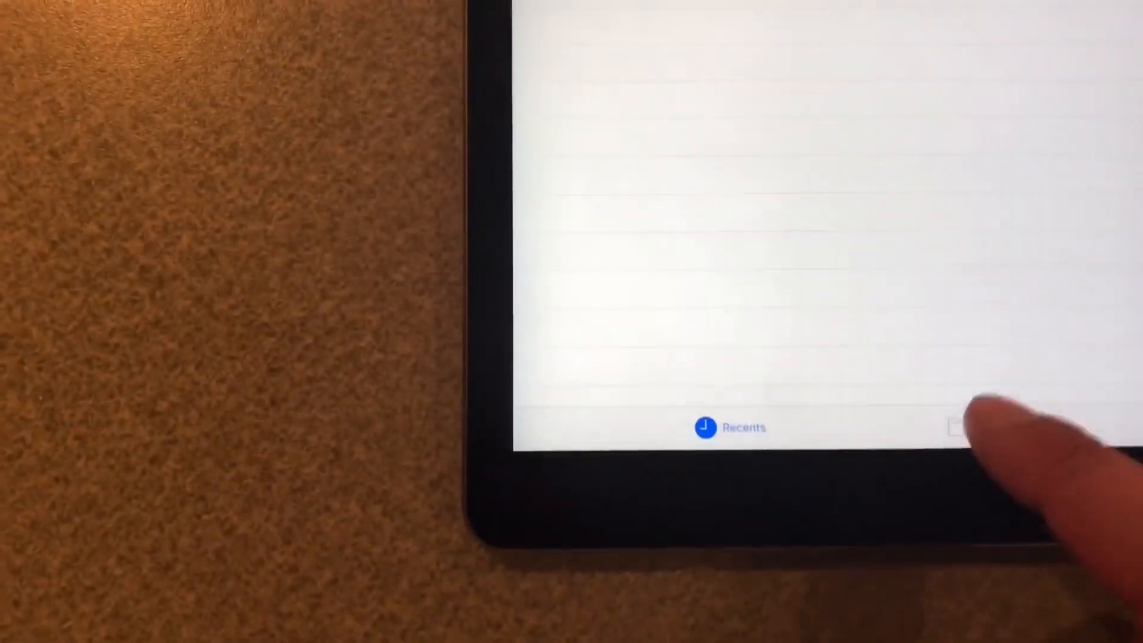
click(947, 426)
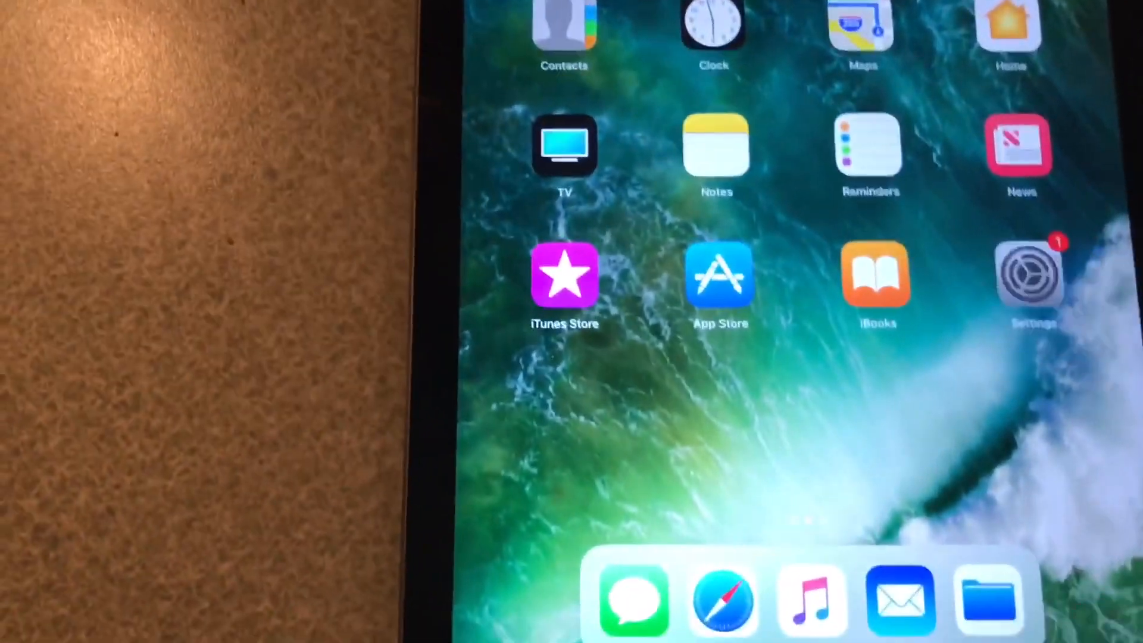
click(1028, 274)
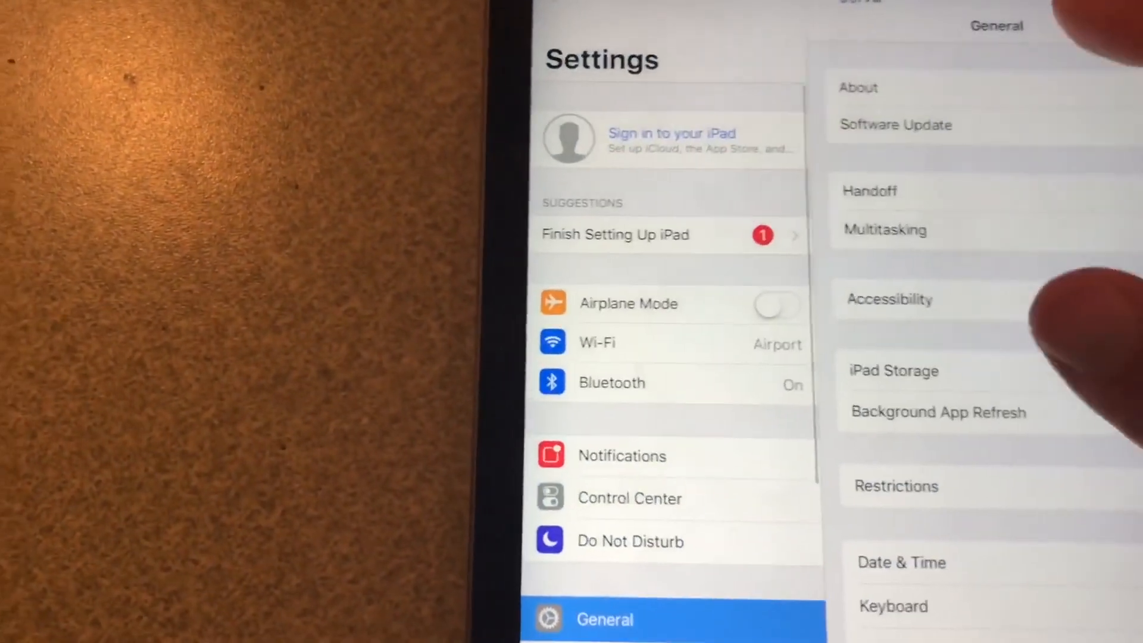
click(858, 87)
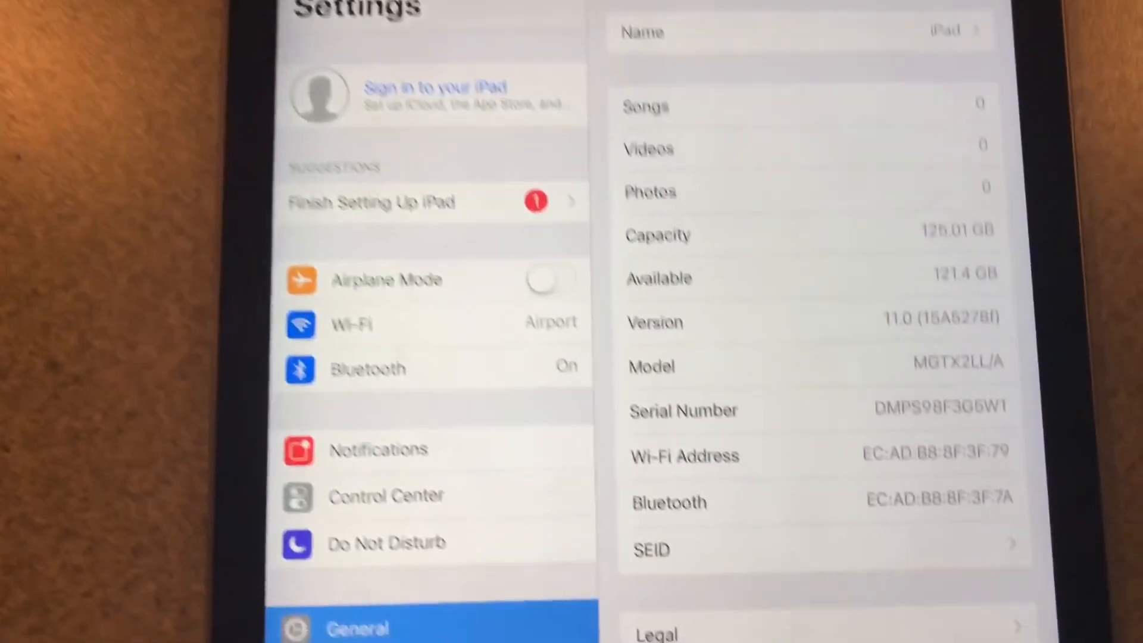